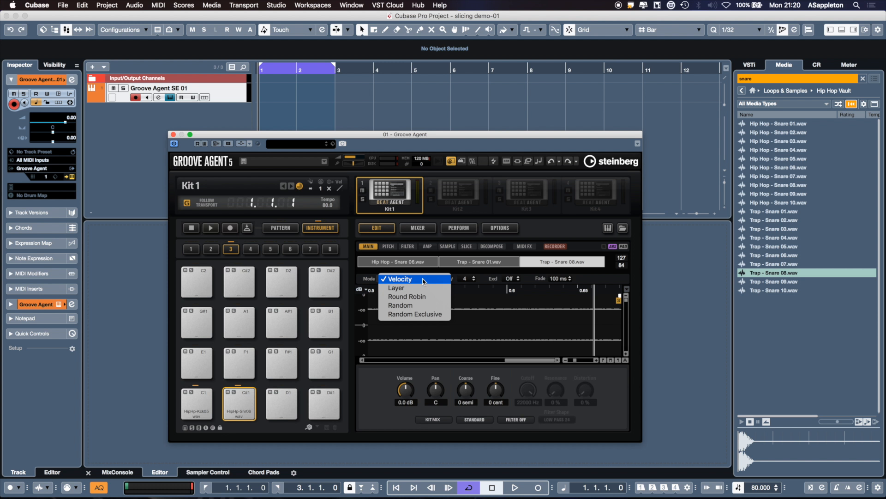
mouse_move(416, 289)
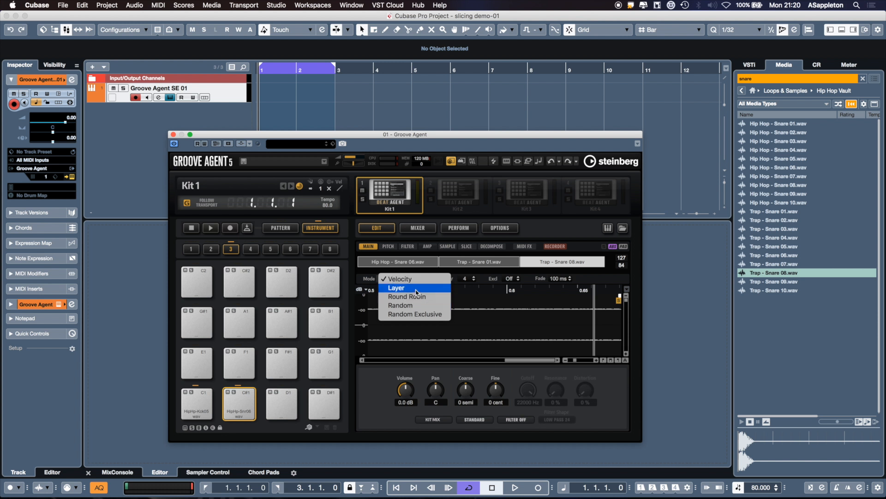
Choose Layer as the snare pad's Mode so the three snare samples play together
click(397, 288)
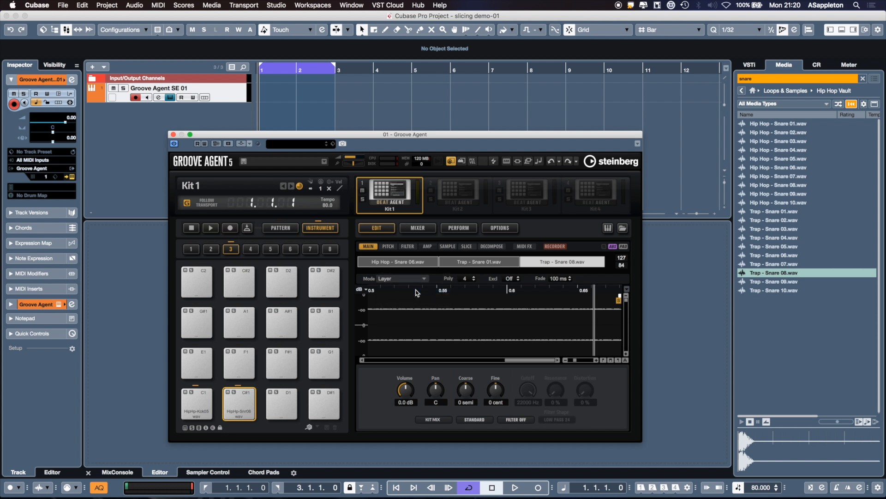